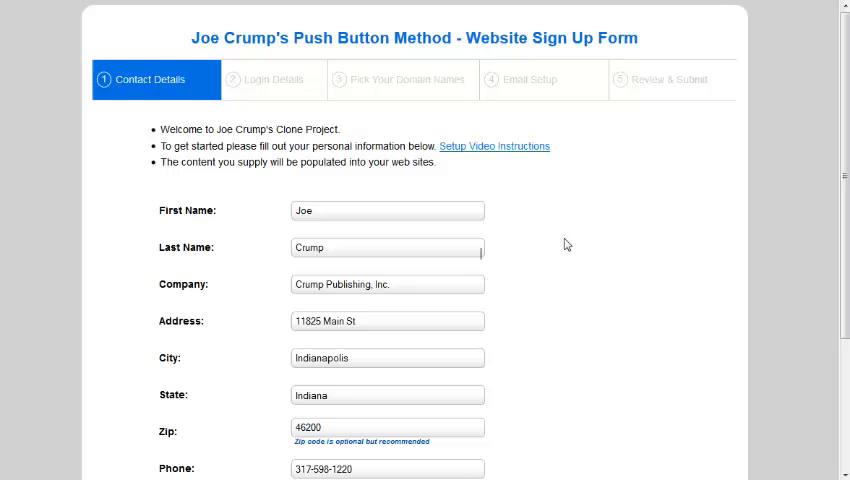
# Step: Check the Phone, Phone #2 and Email fields, then advance to the Login Details step
pyautogui.scroll(-3)
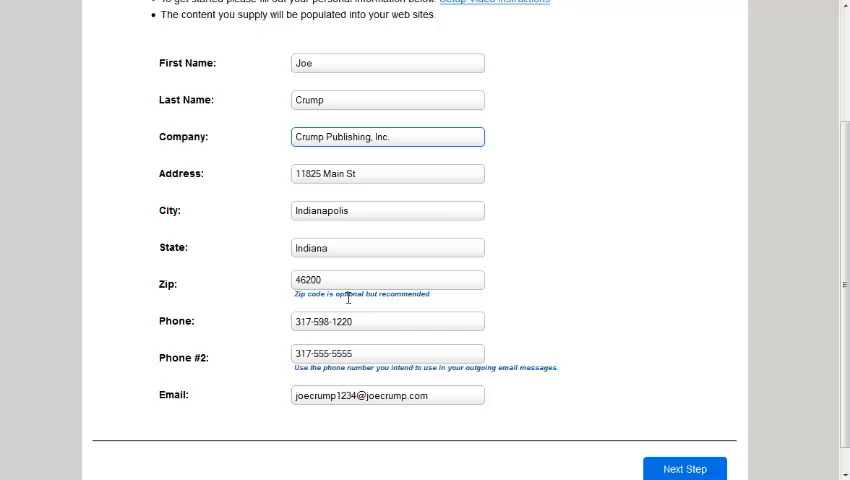
pyautogui.moveTo(434, 156)
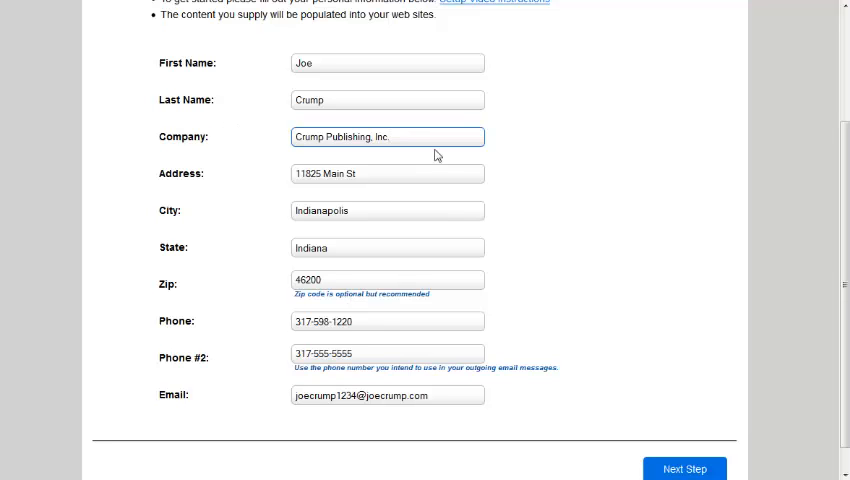
pyautogui.moveTo(288, 180)
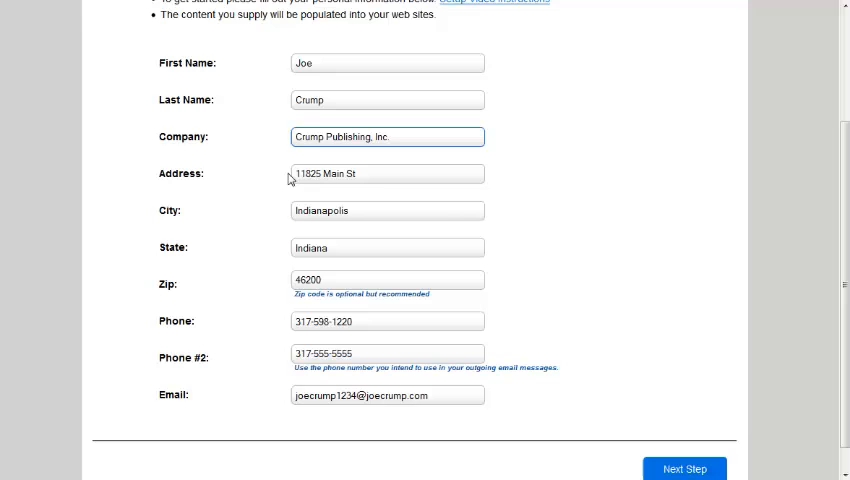
pyautogui.scroll(-3)
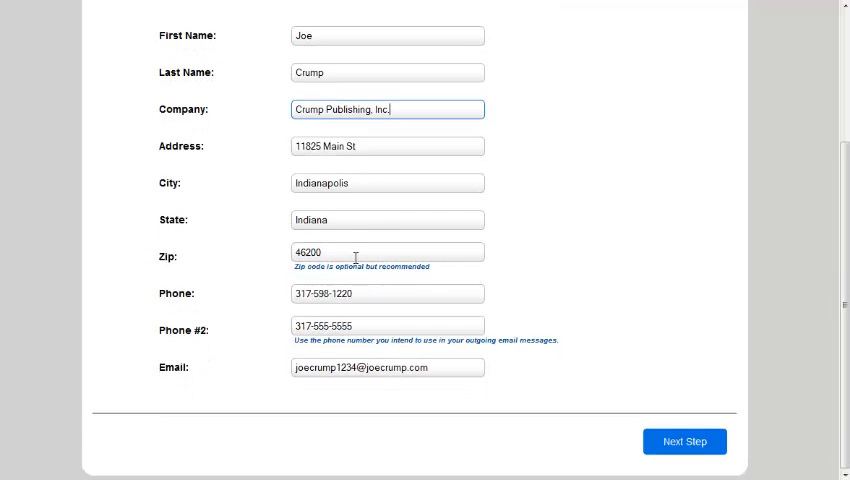
pyautogui.moveTo(476, 148)
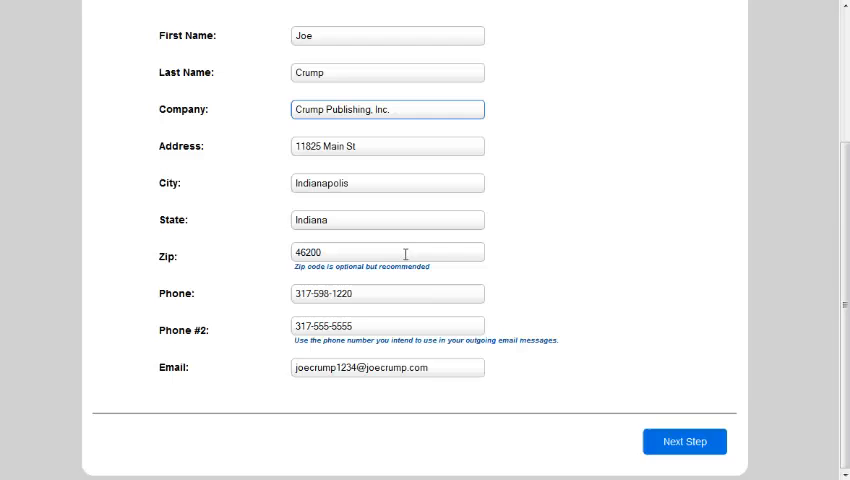
pyautogui.click(388, 292)
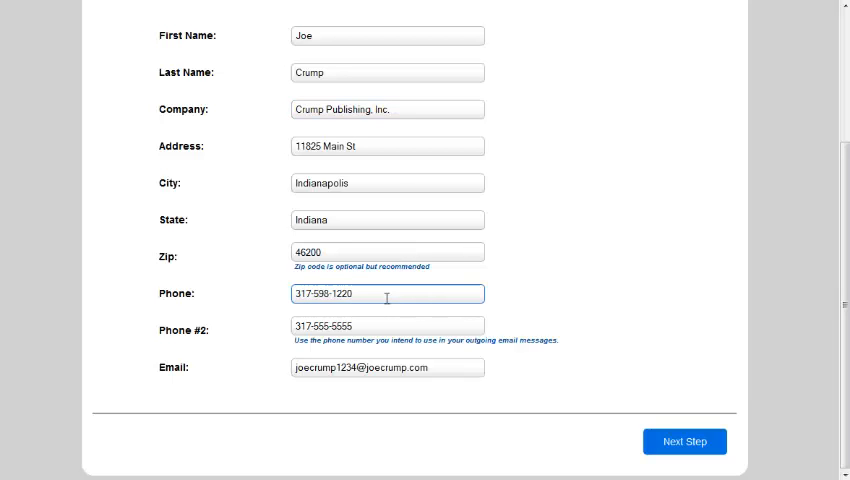
pyautogui.click(386, 326)
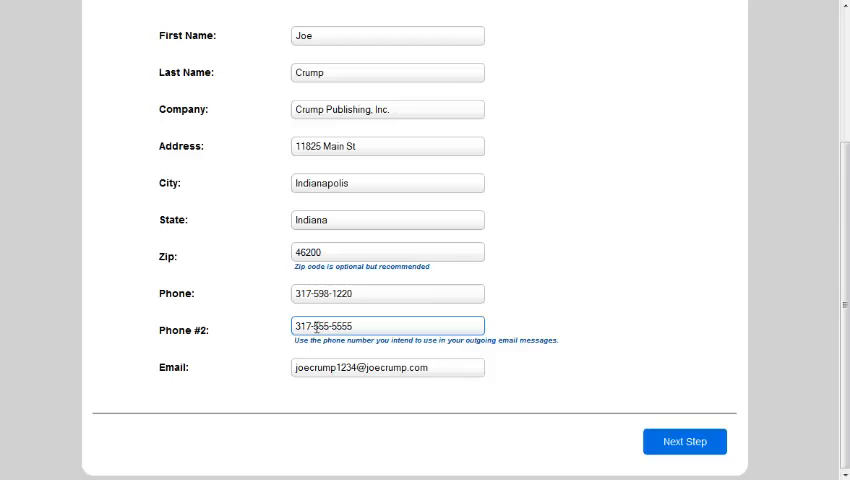
pyautogui.moveTo(380, 348)
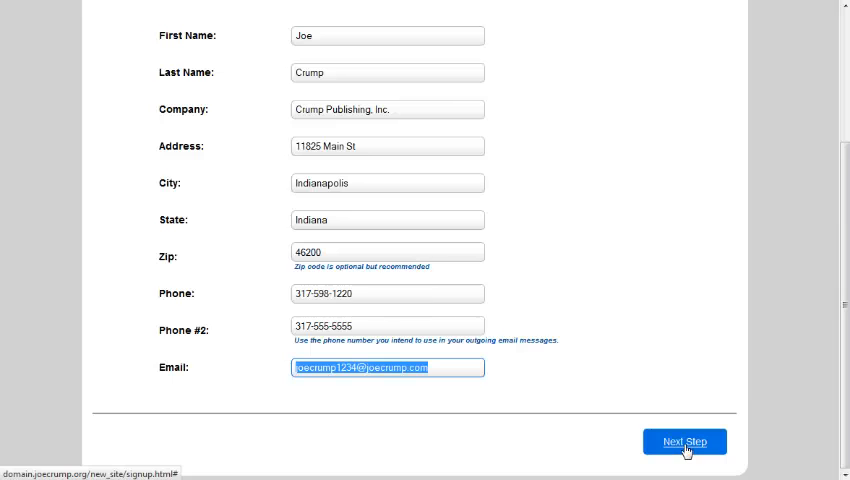
pyautogui.click(688, 444)
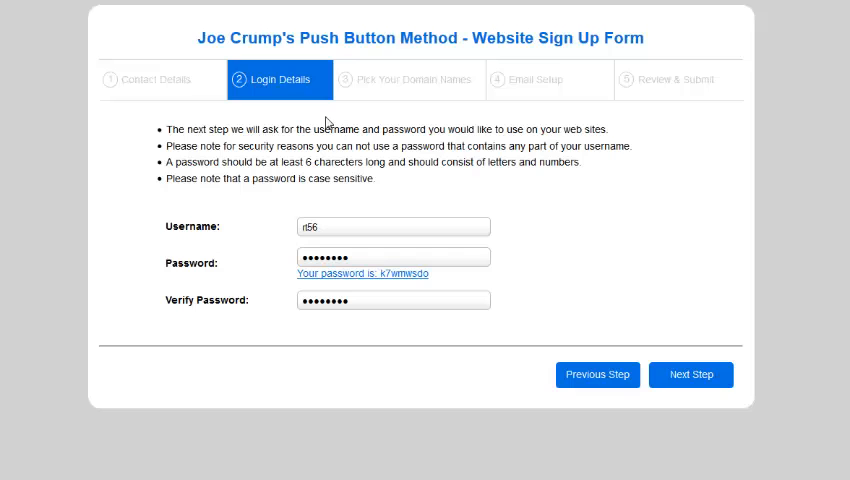
pyautogui.moveTo(284, 232)
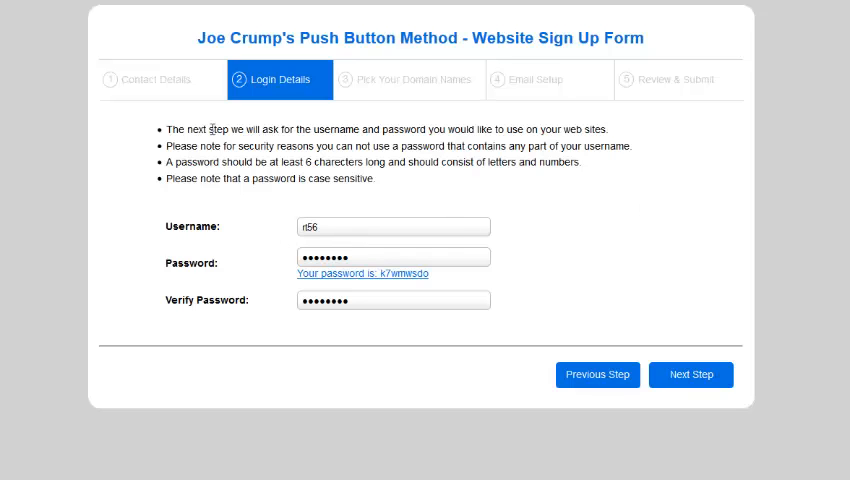
# Step: Review Username, Password and Verify Password and advance to Pick Your Domain Names
pyautogui.click(392, 226)
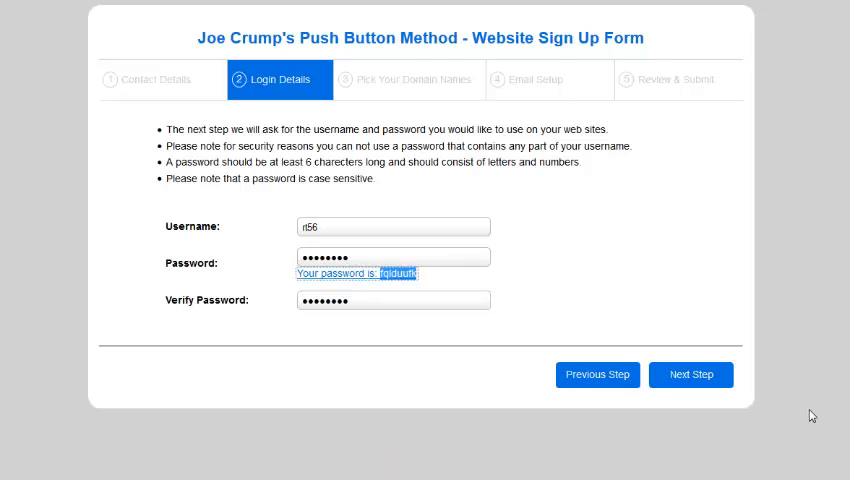
pyautogui.moveTo(796, 406)
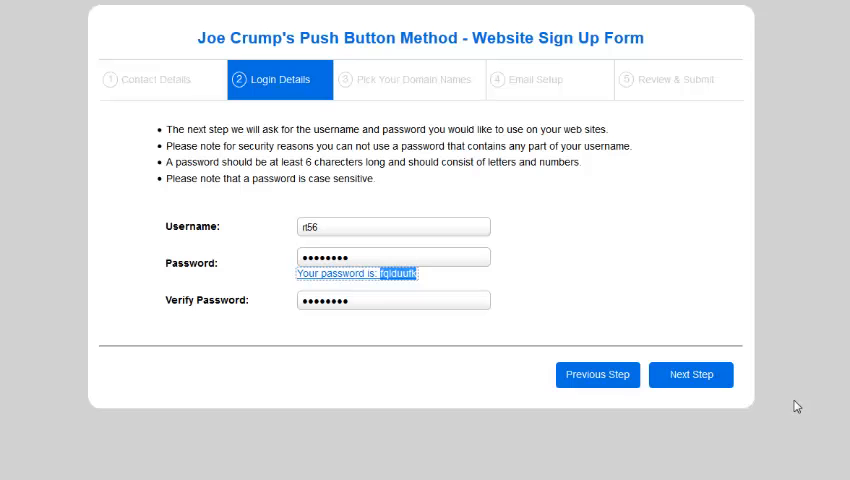
pyautogui.moveTo(704, 378)
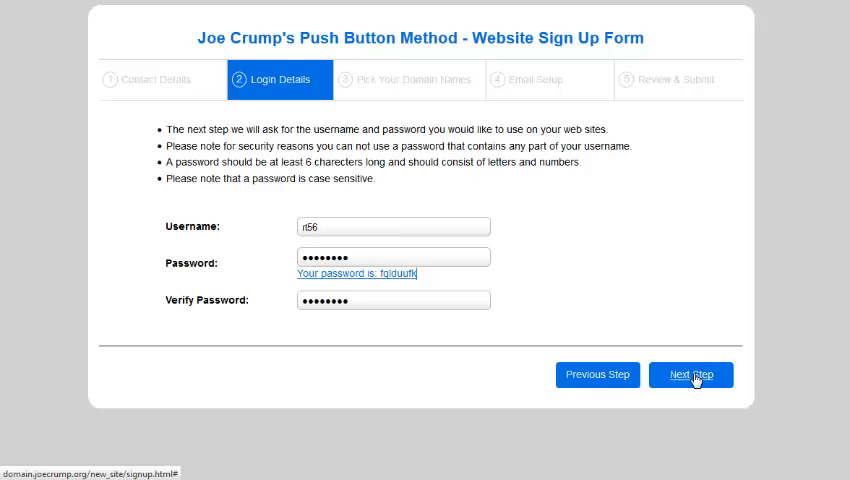
pyautogui.click(690, 374)
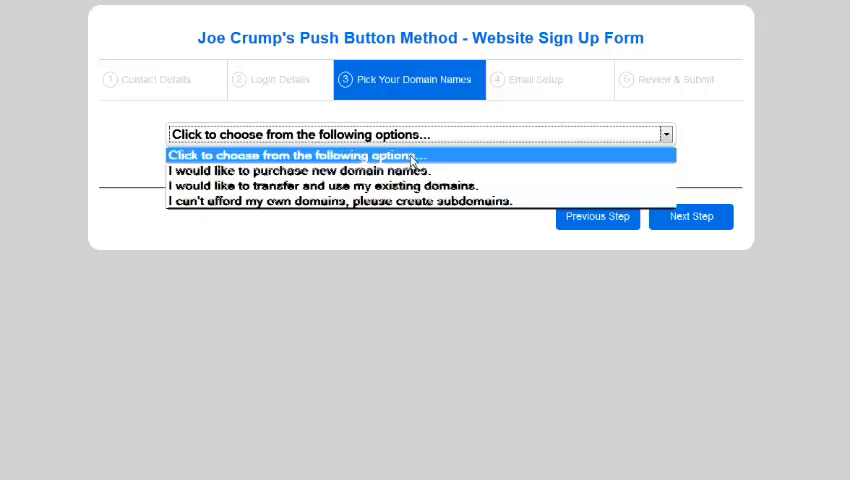
# Step: Dismiss the domain options list and scroll past the domain search to the site domain fields
pyautogui.click(412, 156)
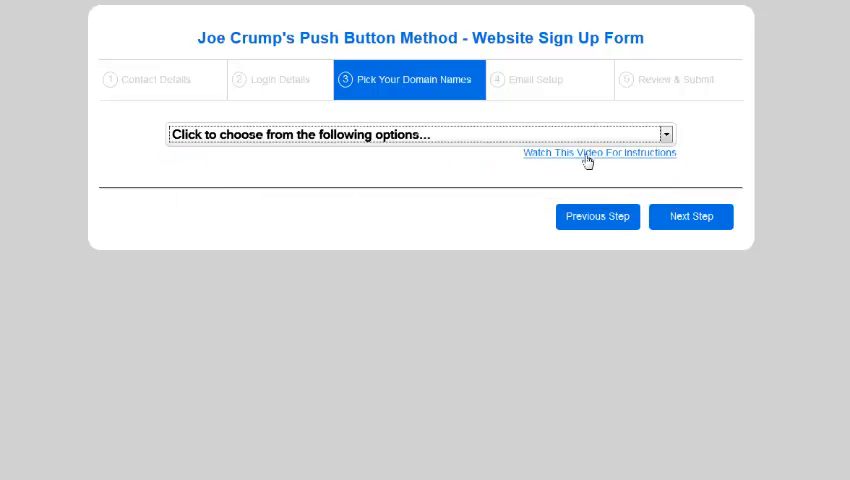
pyautogui.moveTo(570, 160)
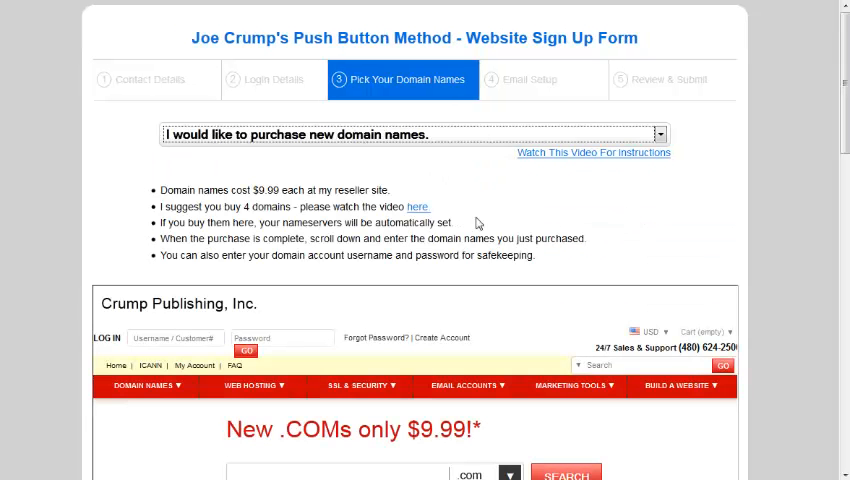
pyautogui.moveTo(348, 140)
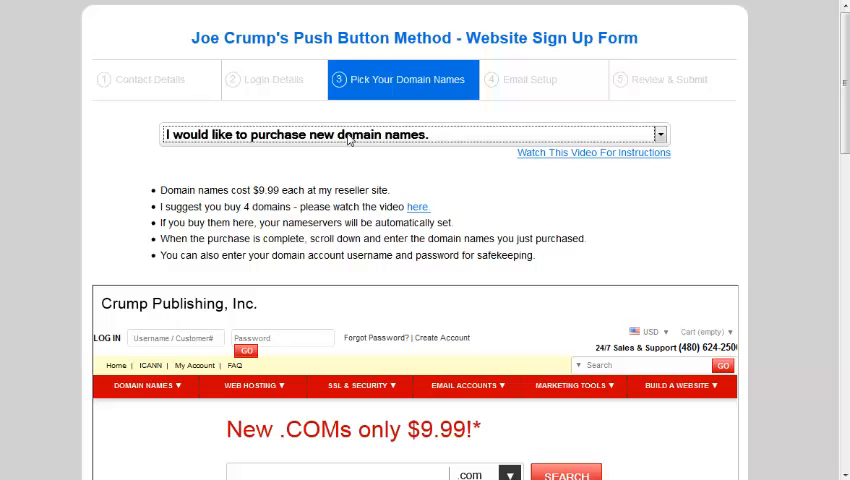
pyautogui.moveTo(260, 208)
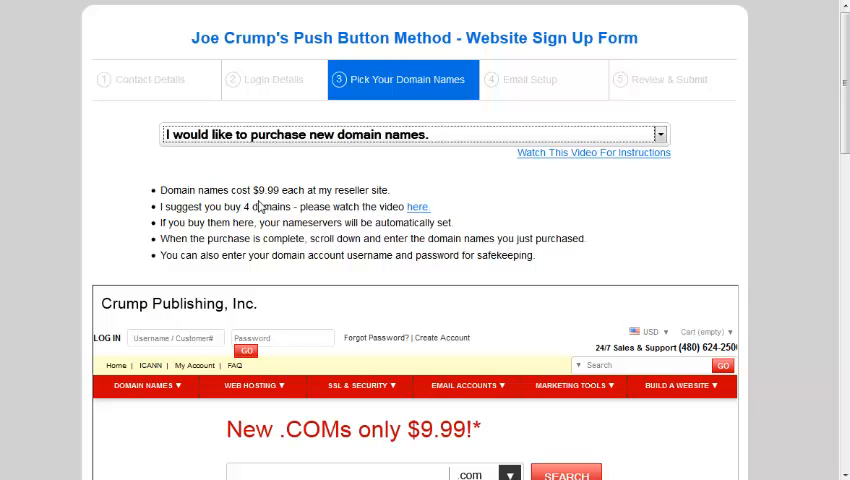
pyautogui.scroll(-3)
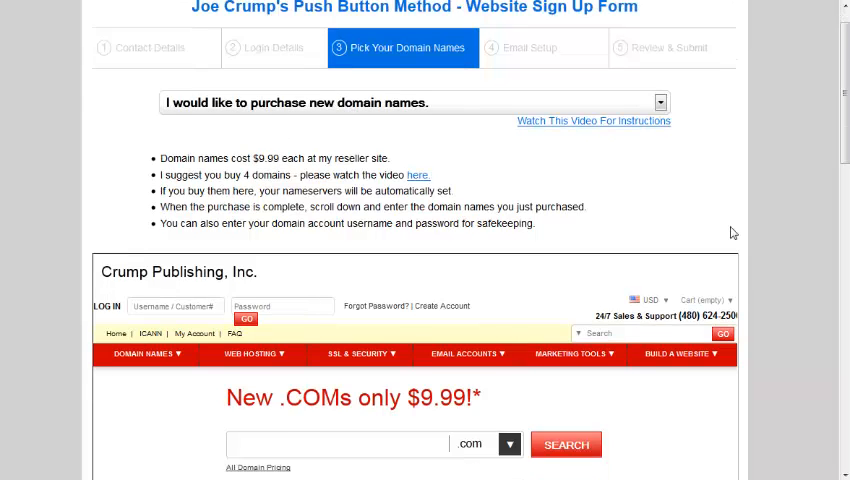
pyautogui.scroll(-3)
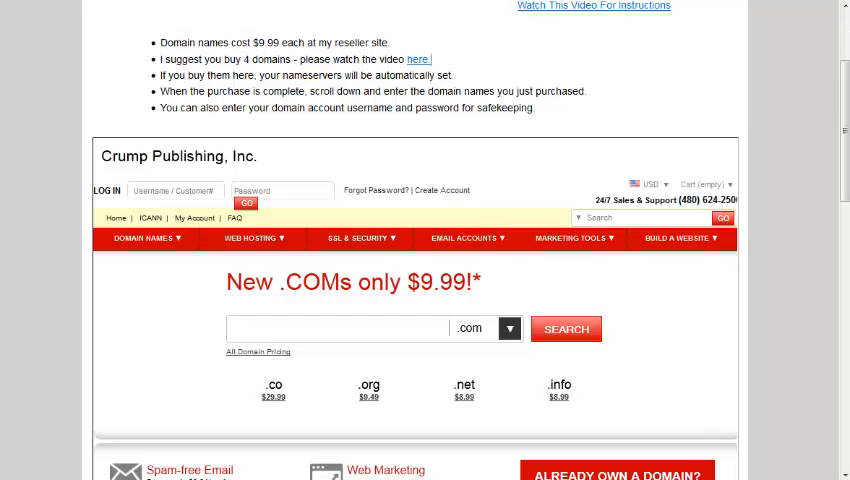
pyautogui.scroll(-3)
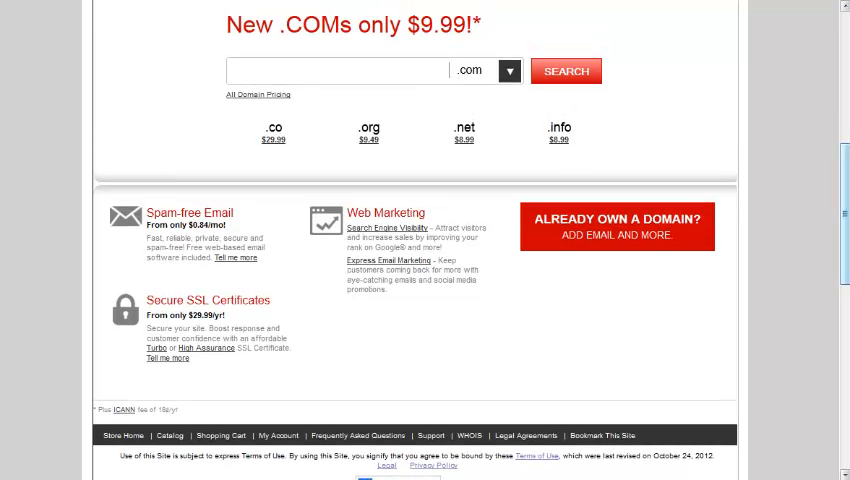
pyautogui.scroll(-3)
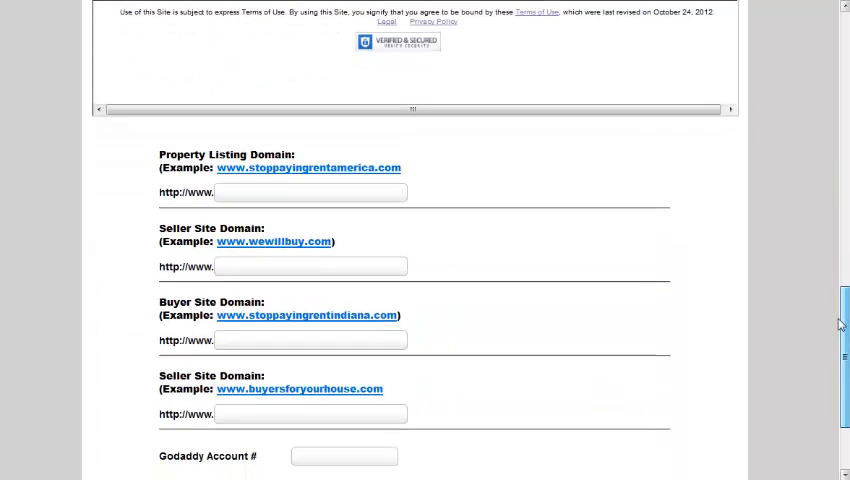
# Step: Fill the property listing, seller and buyer domains plus GoDaddy account and password, reaching Email Setup
pyautogui.scroll(-3)
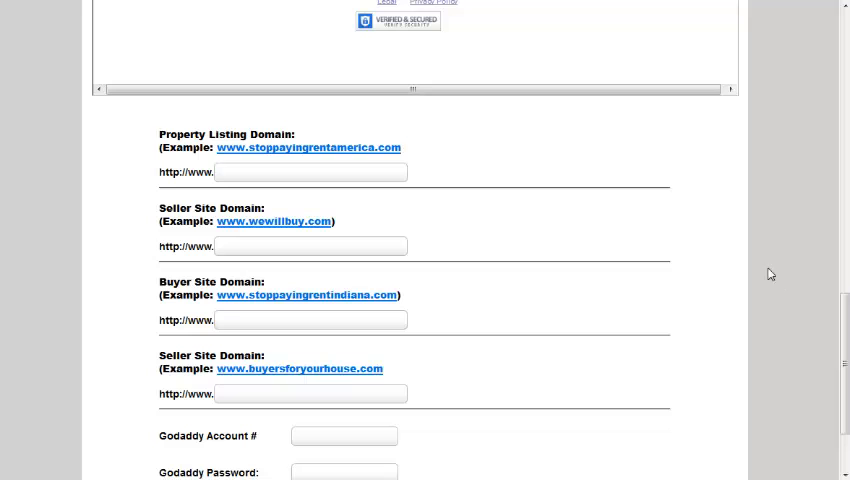
pyautogui.click(310, 172)
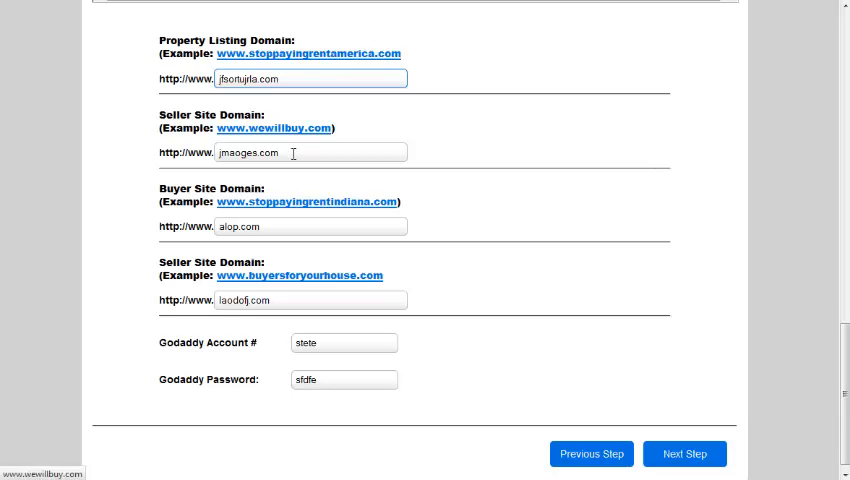
pyautogui.moveTo(284, 206)
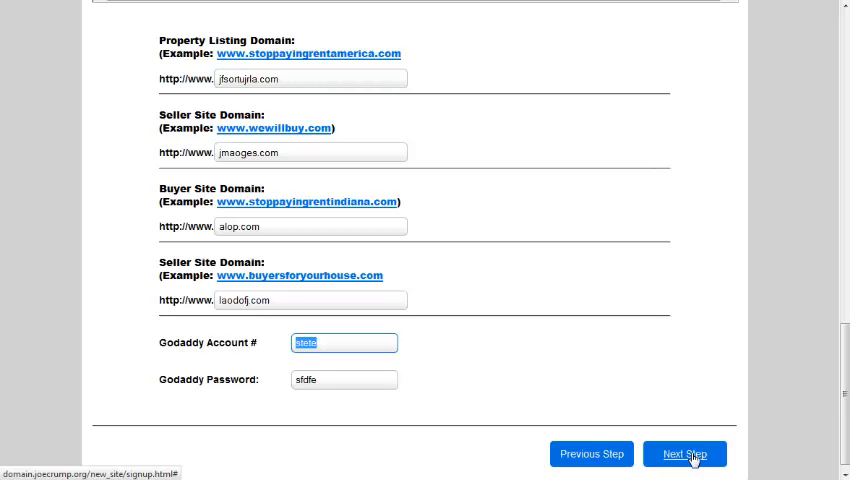
pyautogui.click(684, 452)
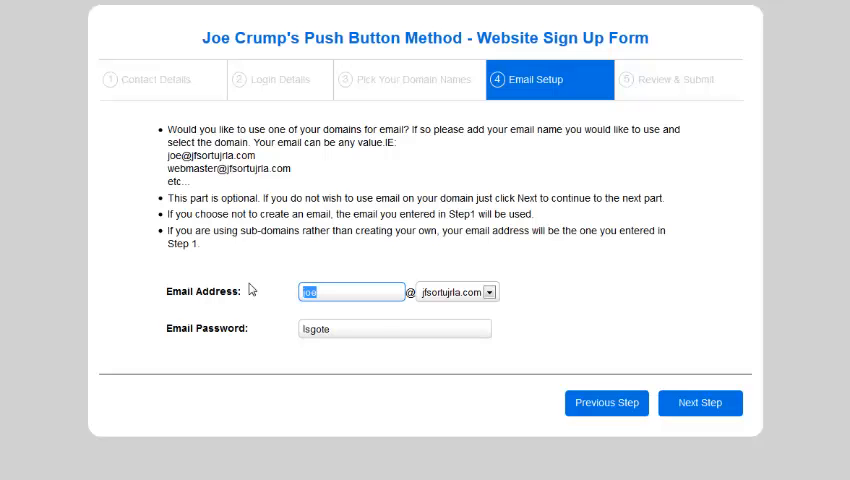
# Step: Clear the Email Address and Email Password fields and advance to Review & Submit
pyautogui.click(394, 328)
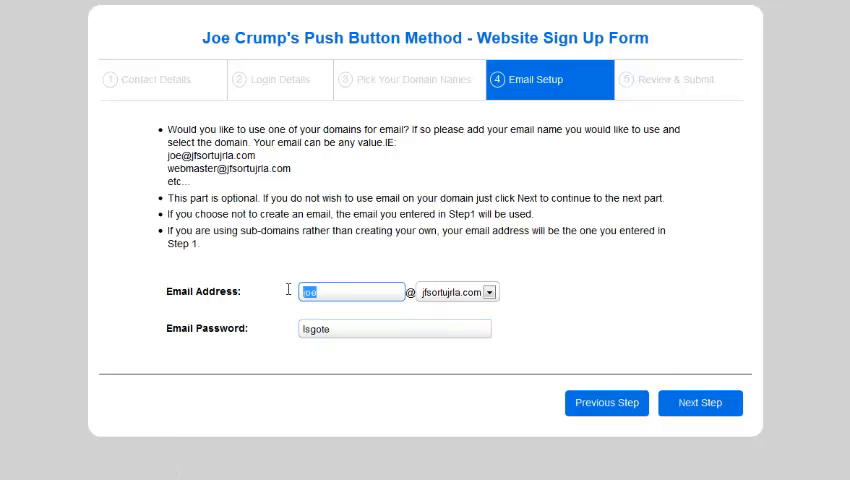
pyautogui.click(394, 328)
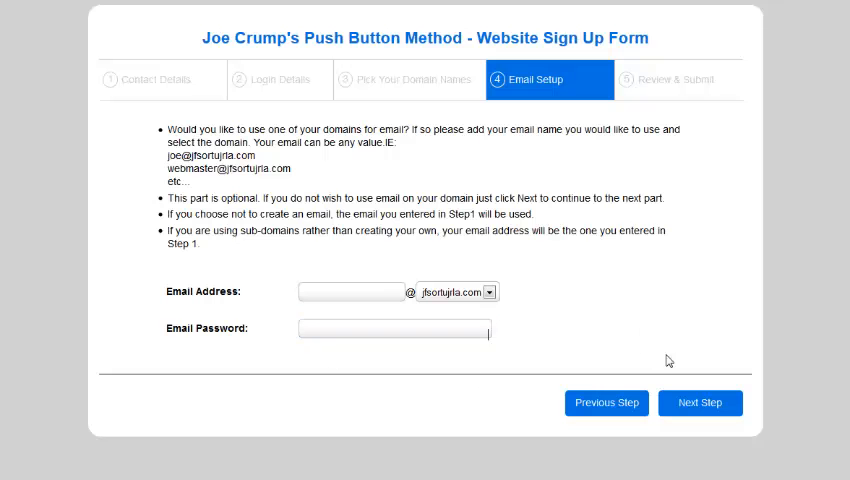
pyautogui.moveTo(708, 408)
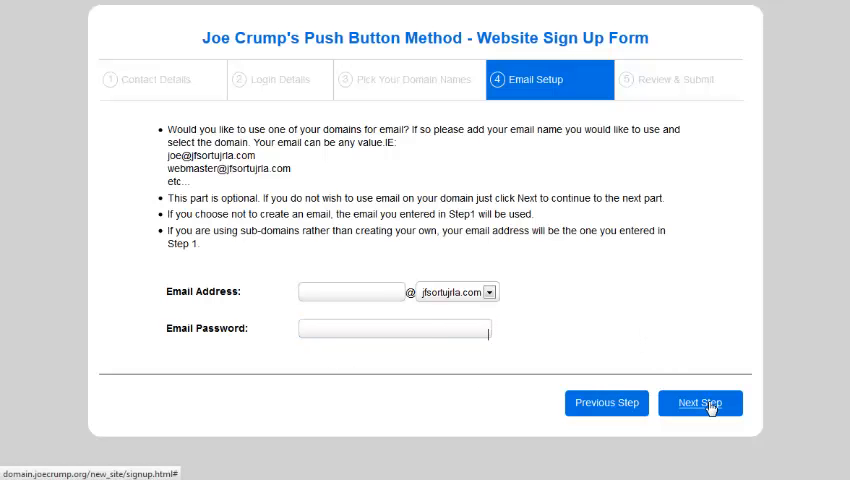
pyautogui.click(700, 404)
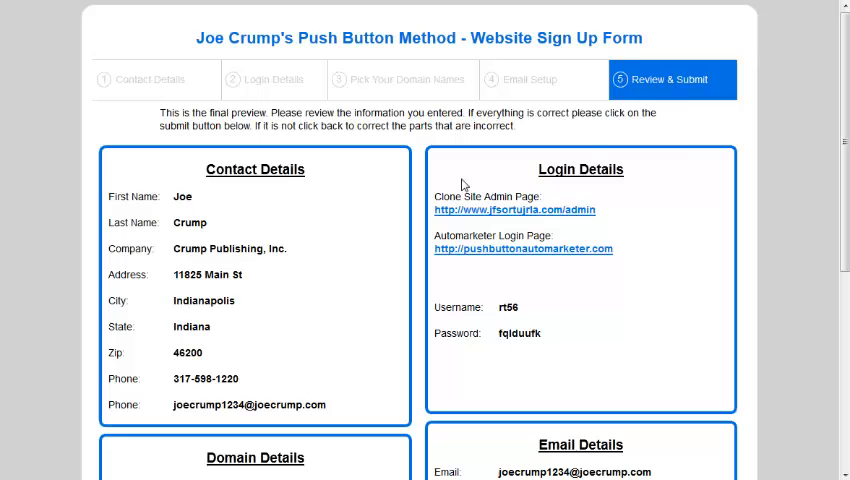
pyautogui.scroll(-3)
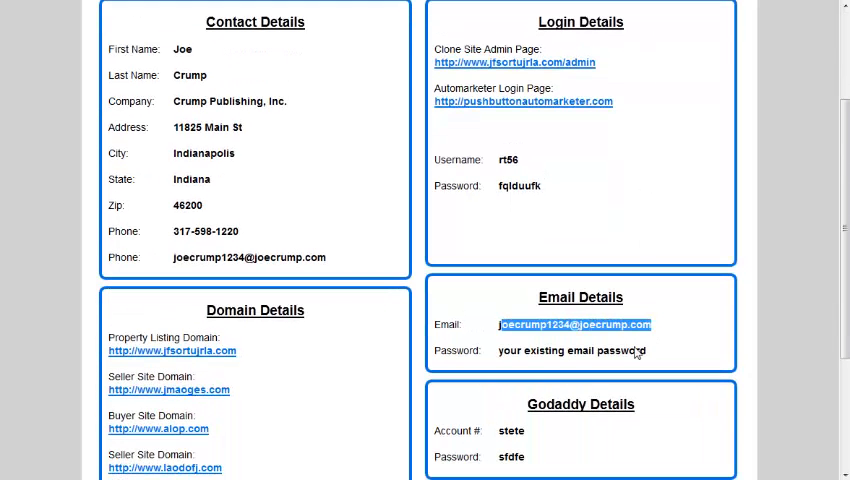
pyautogui.click(656, 328)
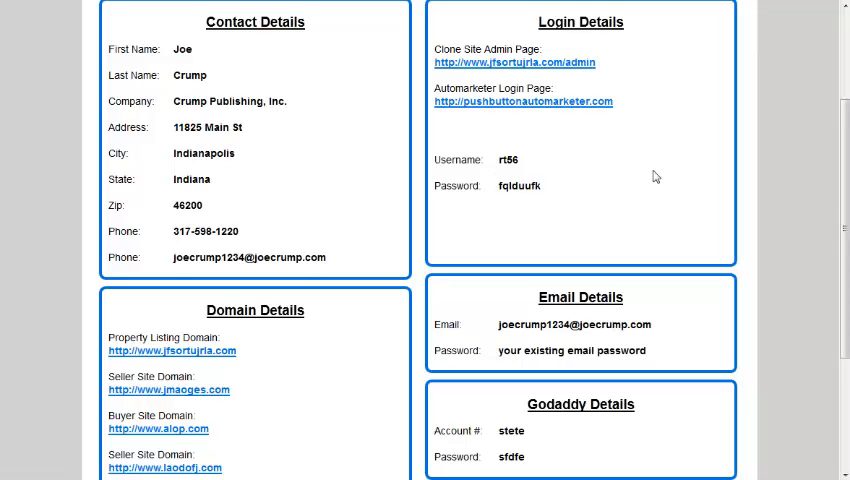
pyautogui.scroll(-3)
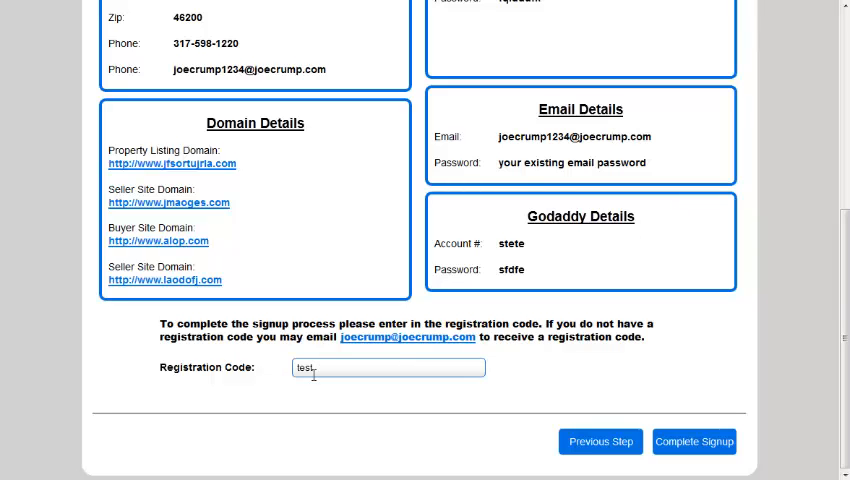
pyautogui.moveTo(456, 348)
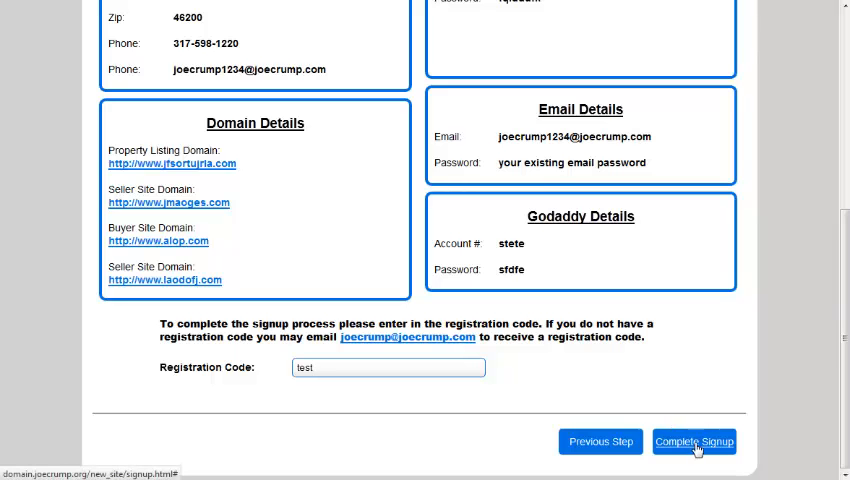
# Step: Submit the sign-up with Complete Signup, getting the congratulations confirmation
pyautogui.click(700, 442)
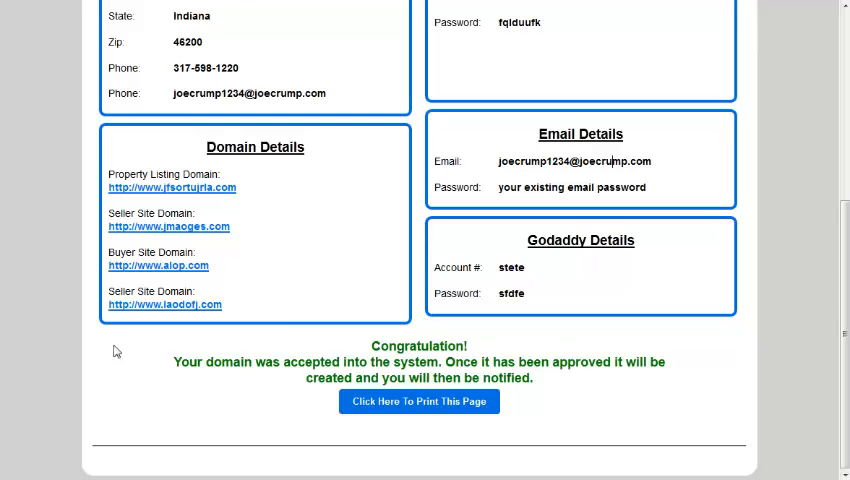
pyautogui.moveTo(562, 384)
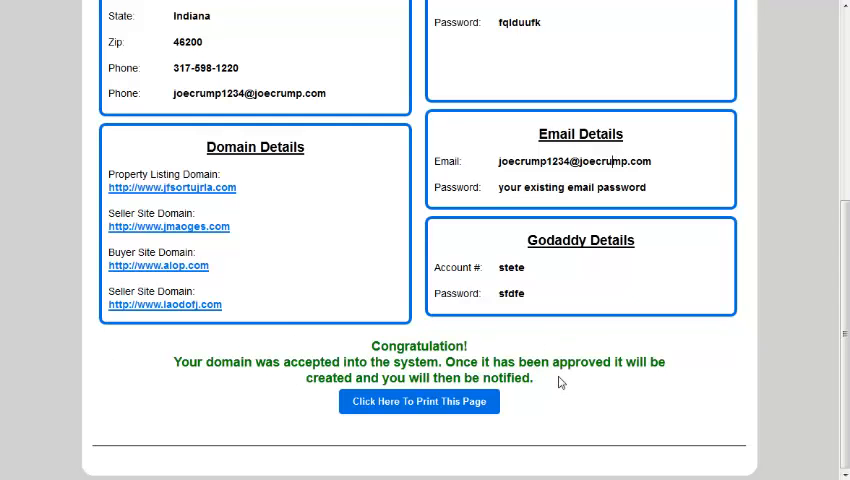
pyautogui.moveTo(500, 380)
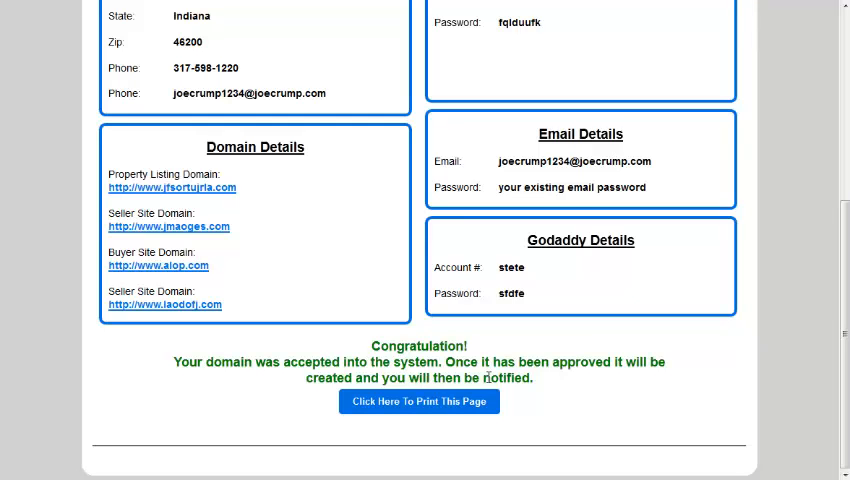
pyautogui.moveTo(600, 160)
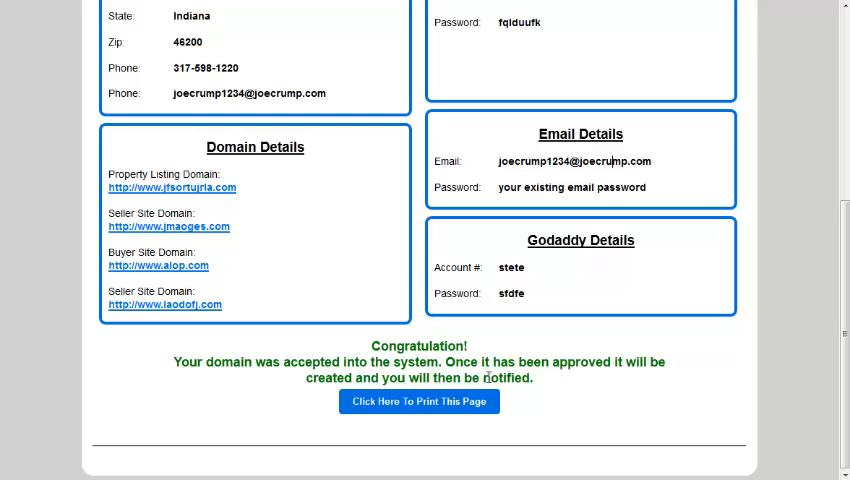
pyautogui.moveTo(590, 326)
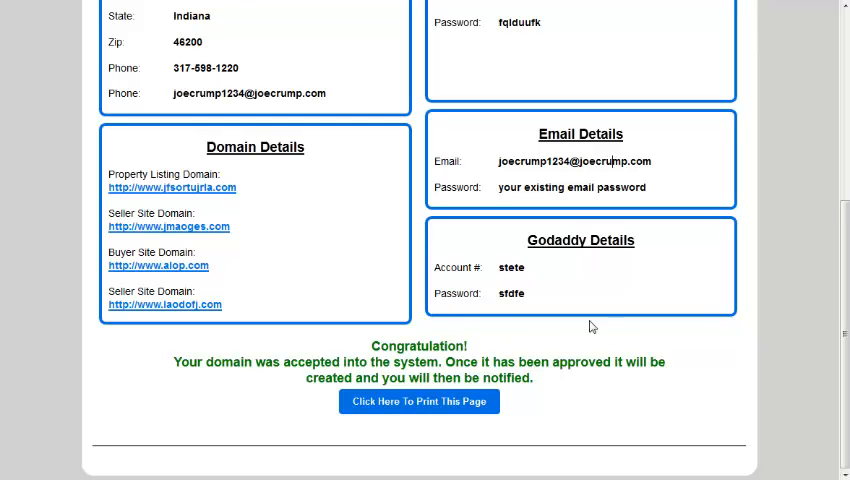
pyautogui.moveTo(416, 248)
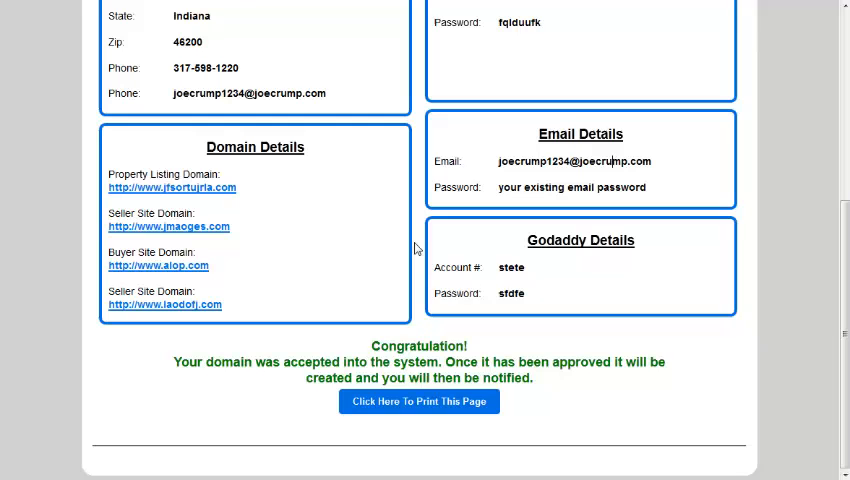